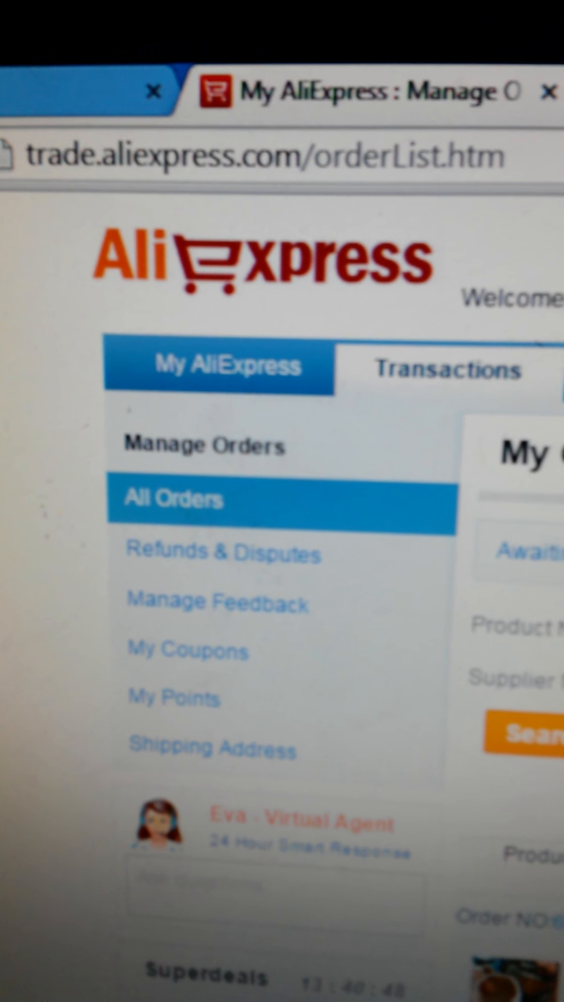
scroll("down", 3)
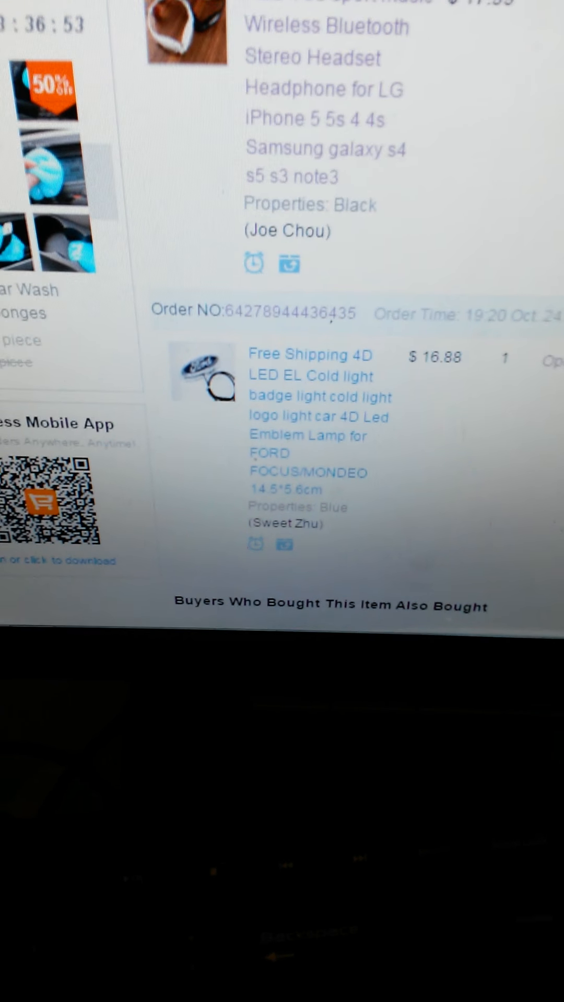
scroll("down", 3)
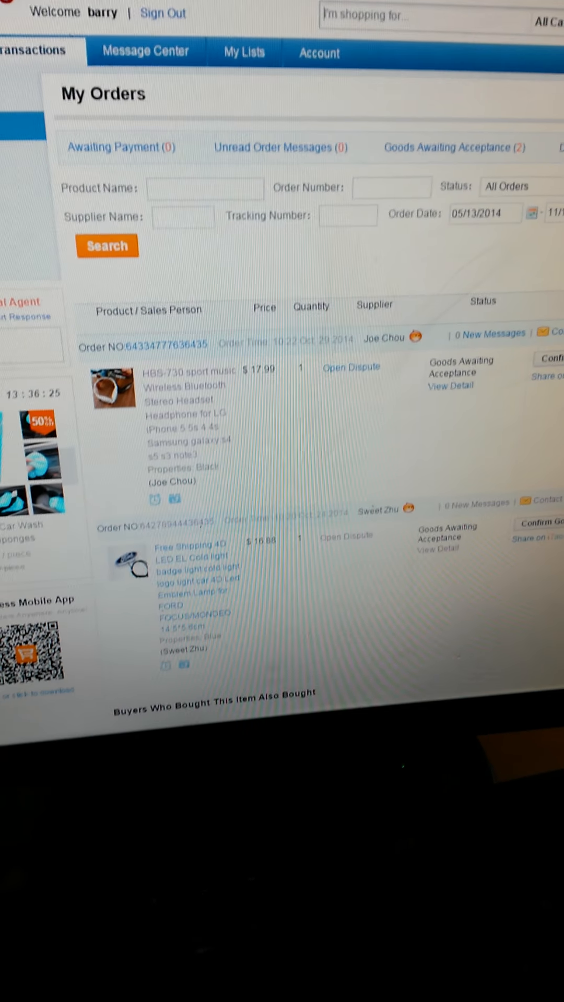
scroll("down", 3)
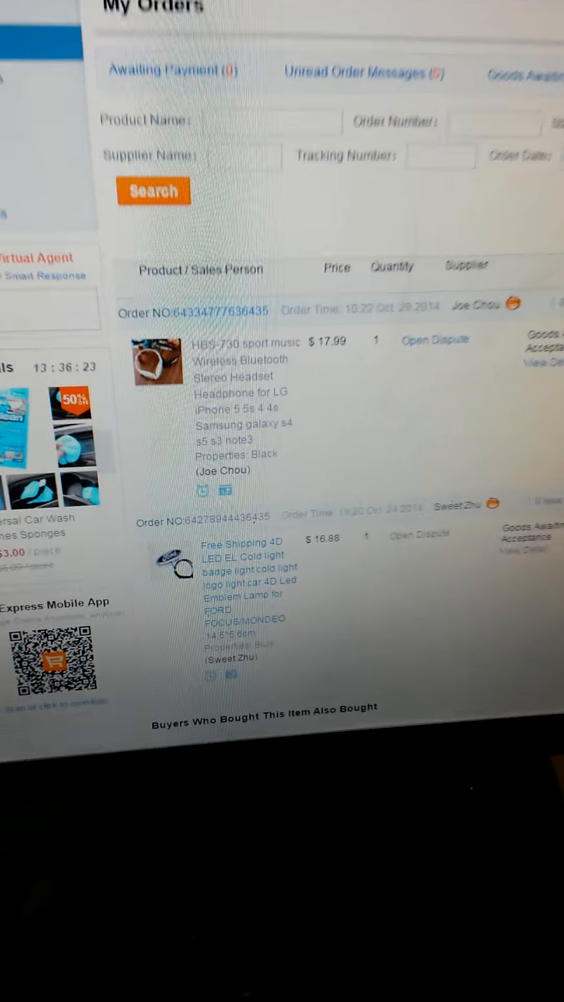